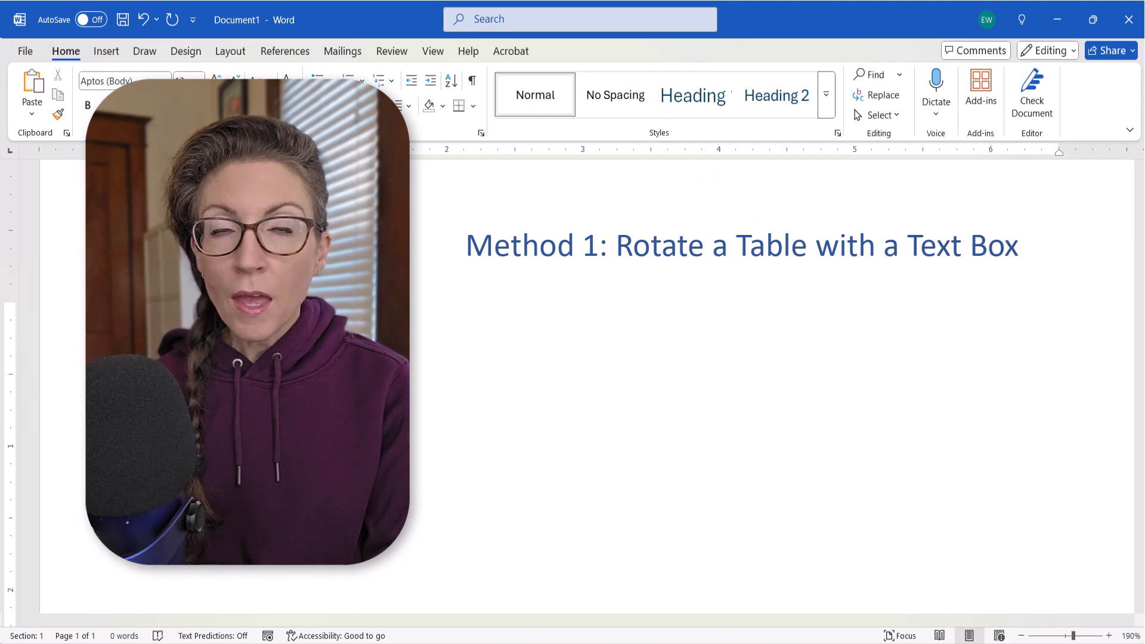
Type the heading 'Method 2: Rotate a Table as an Image' and draw a text box below Table 1.
type("Method 2: Rotate a Table as an Image")
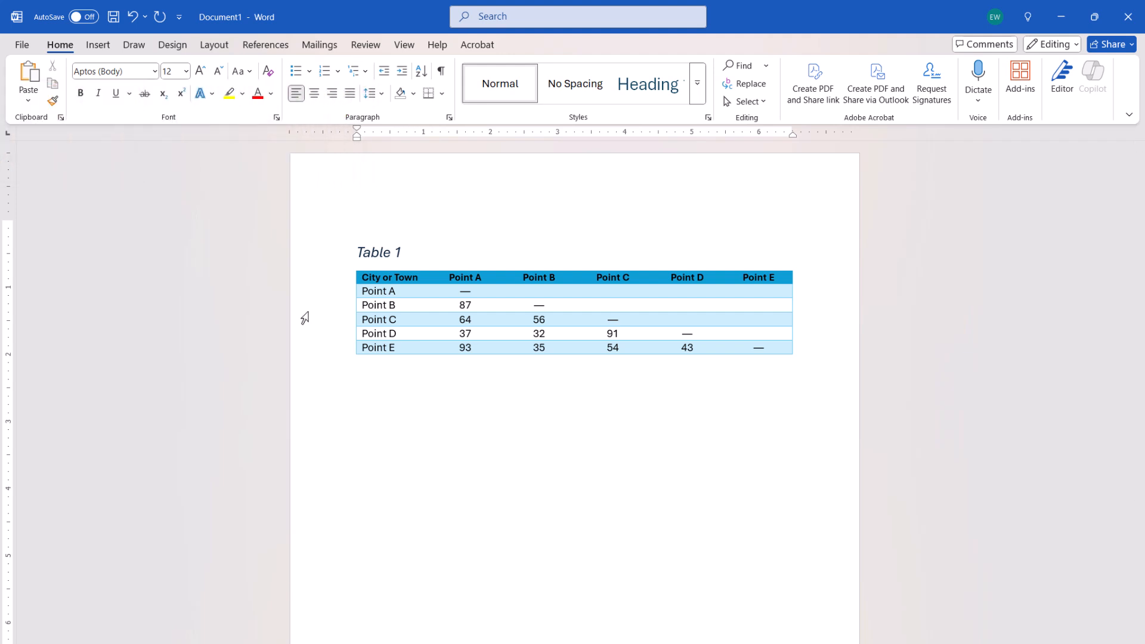
left_click(356, 384)
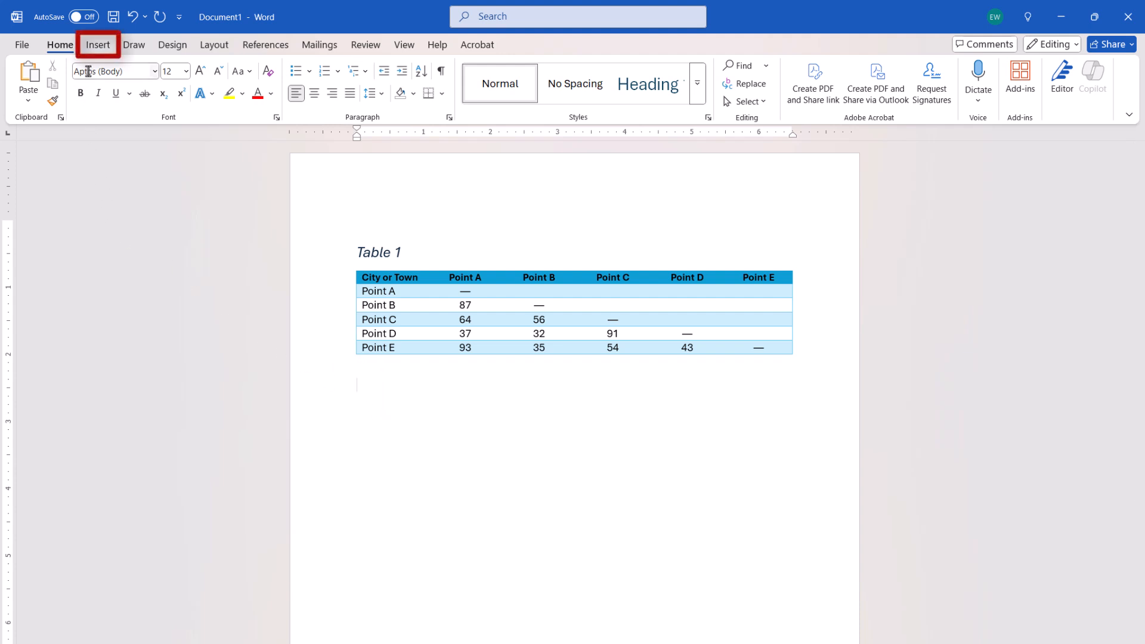
left_click(98, 44)
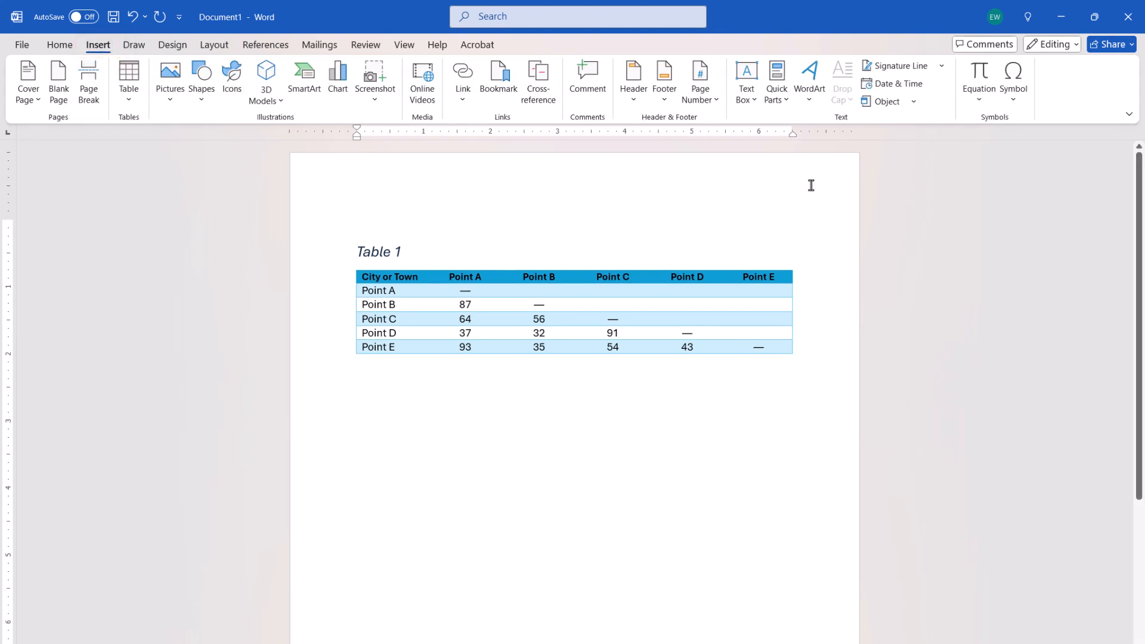
left_click(745, 77)
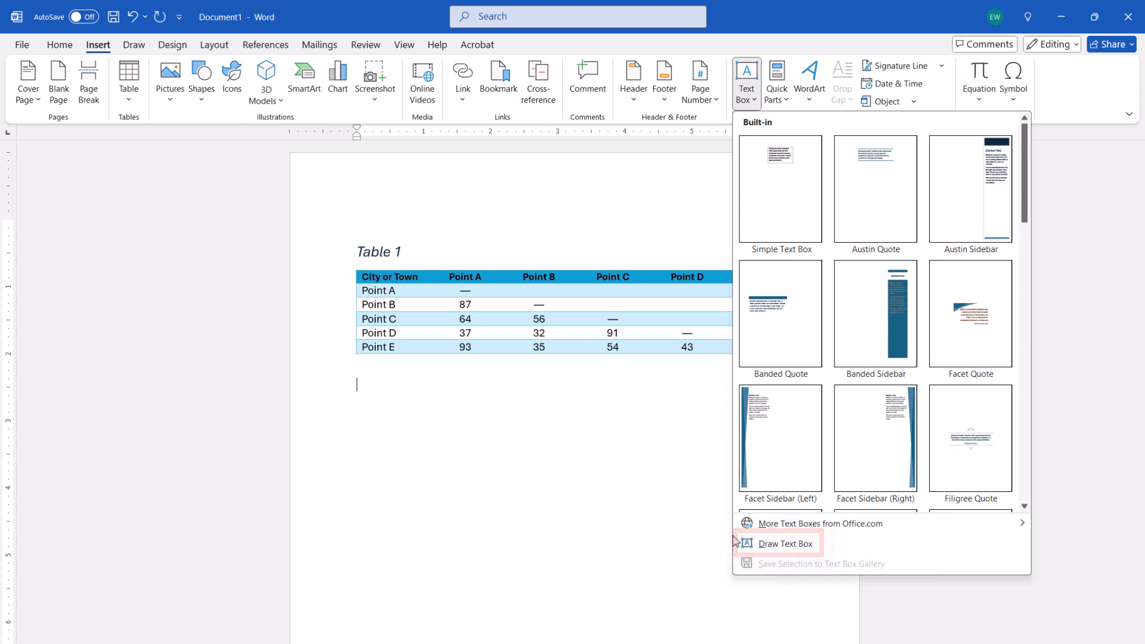
left_click(785, 543)
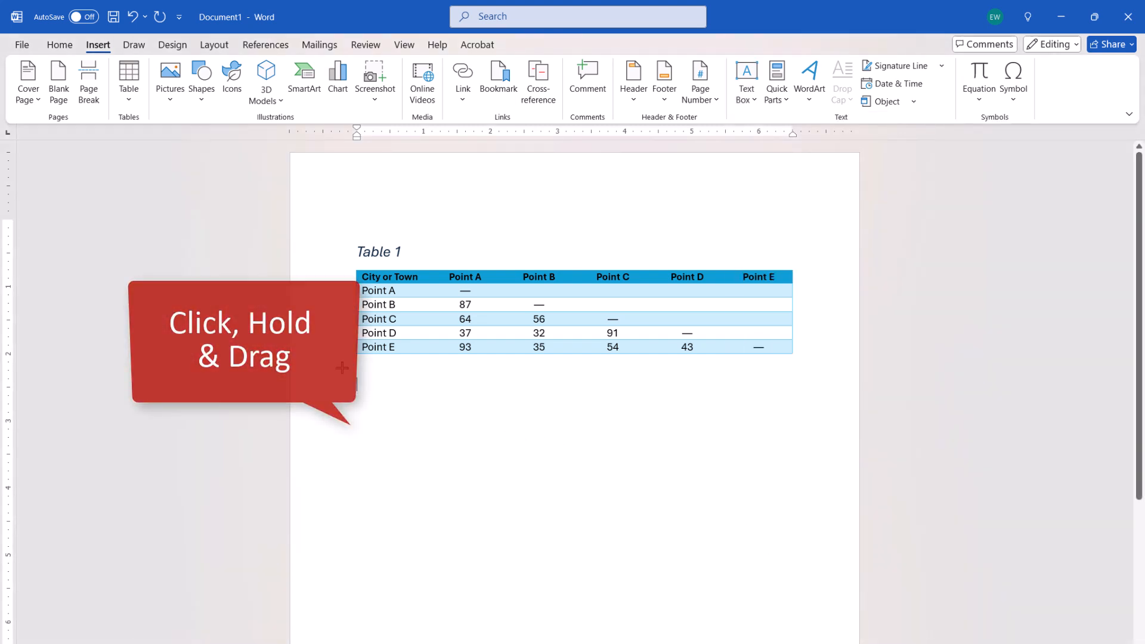
left_click_drag(344, 369, 804, 489)
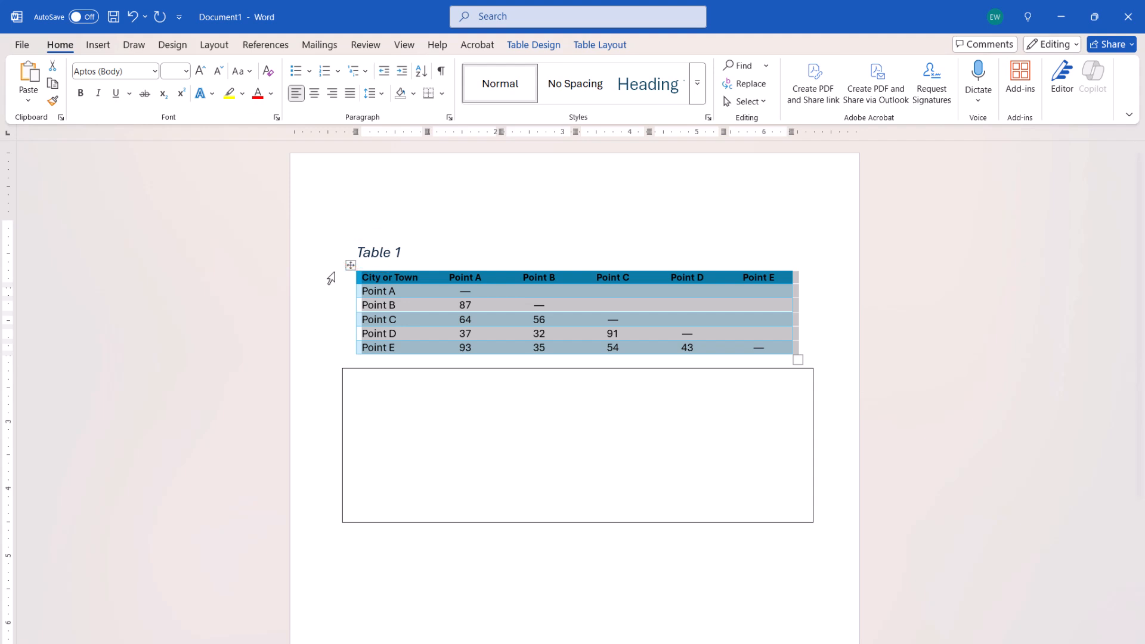
Cut the Table 1 caption and distance chart and paste them inside the text box.
key("shift")
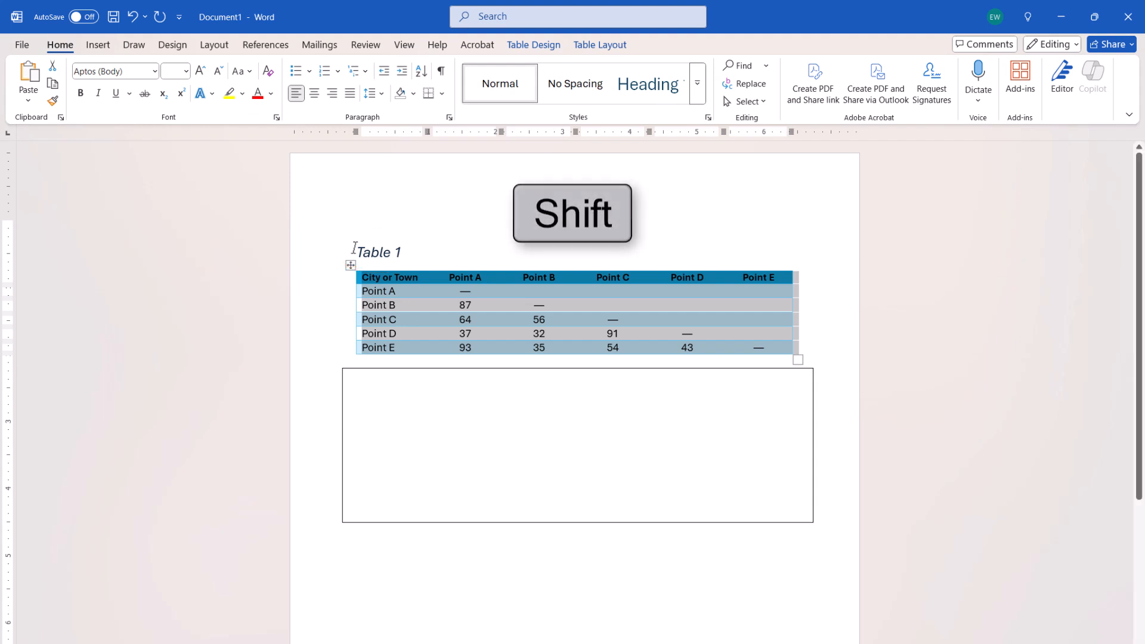
key("ctrl+x")
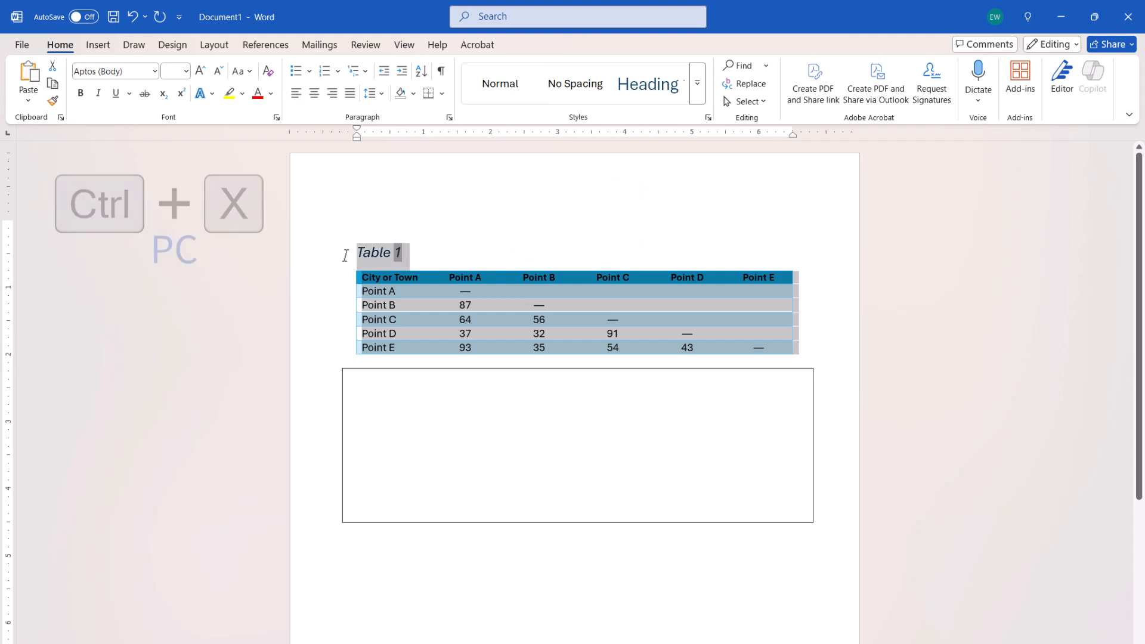
key("Ctrl+X")
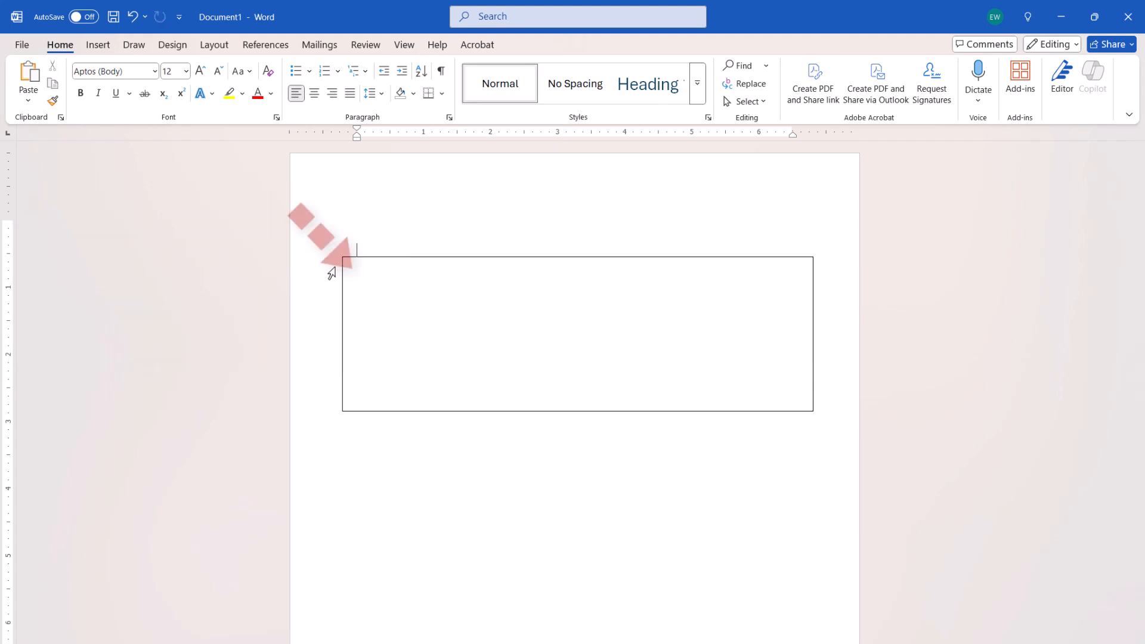
left_click(577, 334)
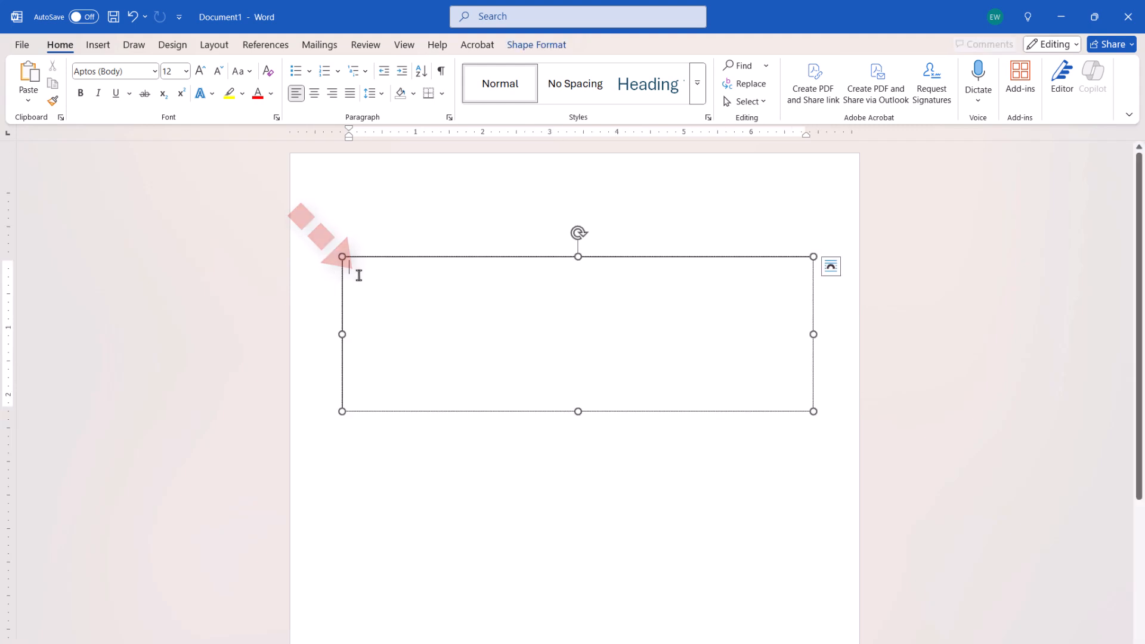
key("Ctrl+v")
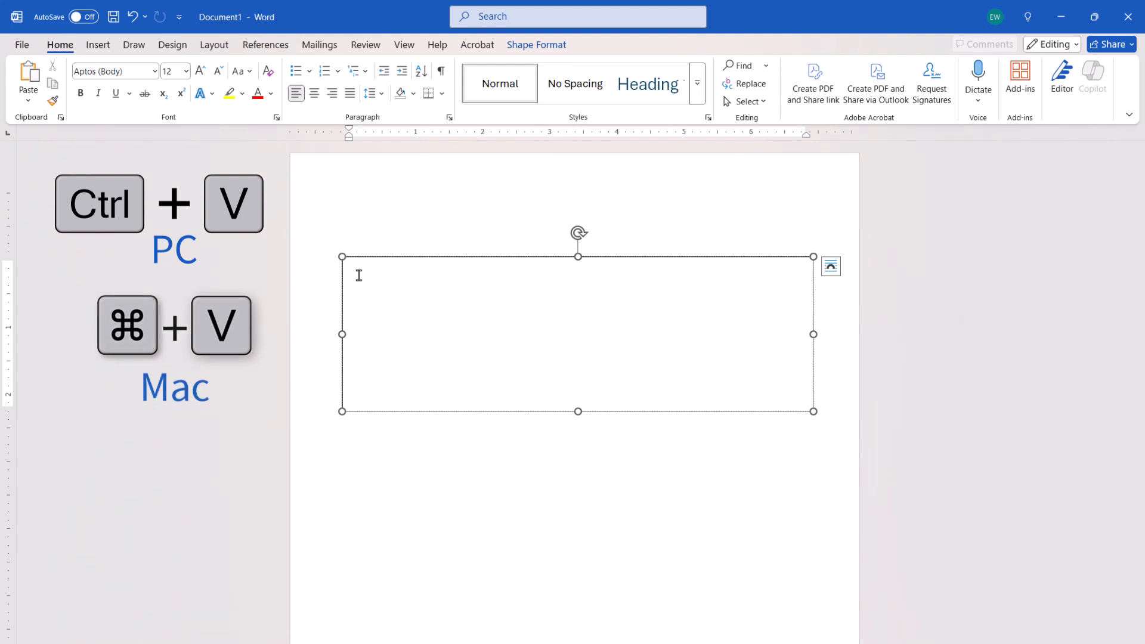
key("Ctrl+V")
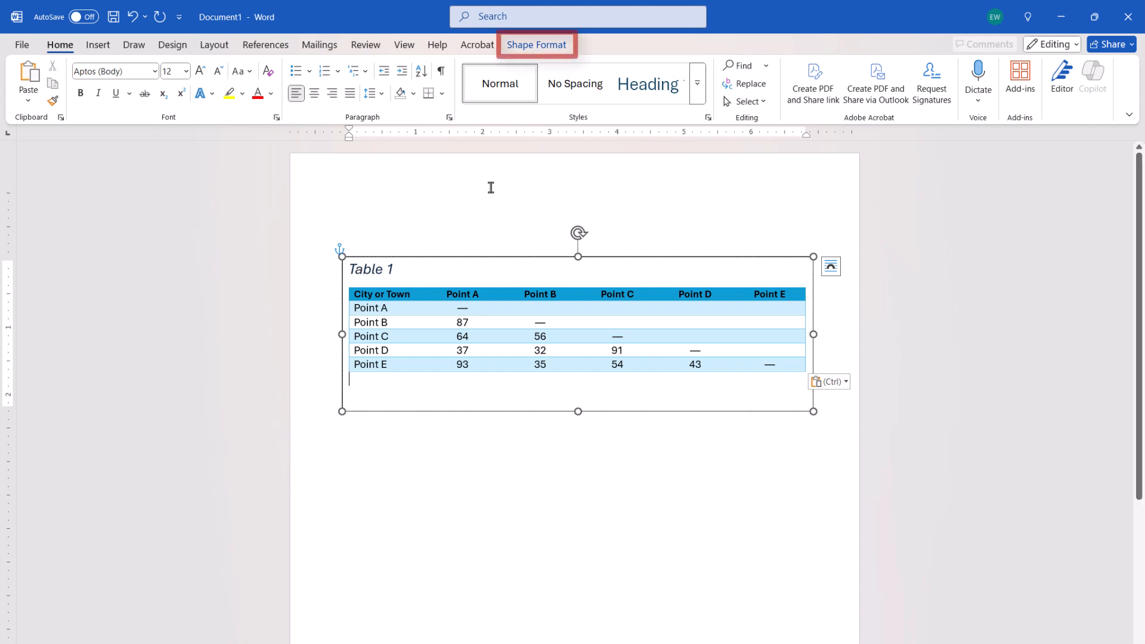
Rotate the text box holding Table 1 a quarter turn so the chart runs sideways.
left_click(536, 44)
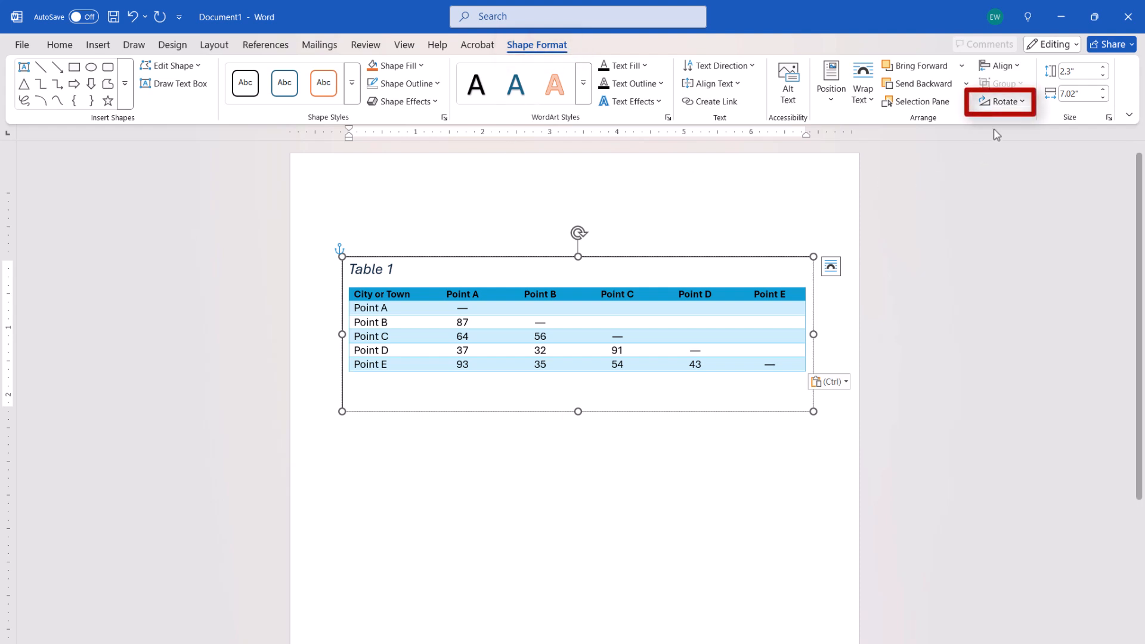
left_click(1000, 101)
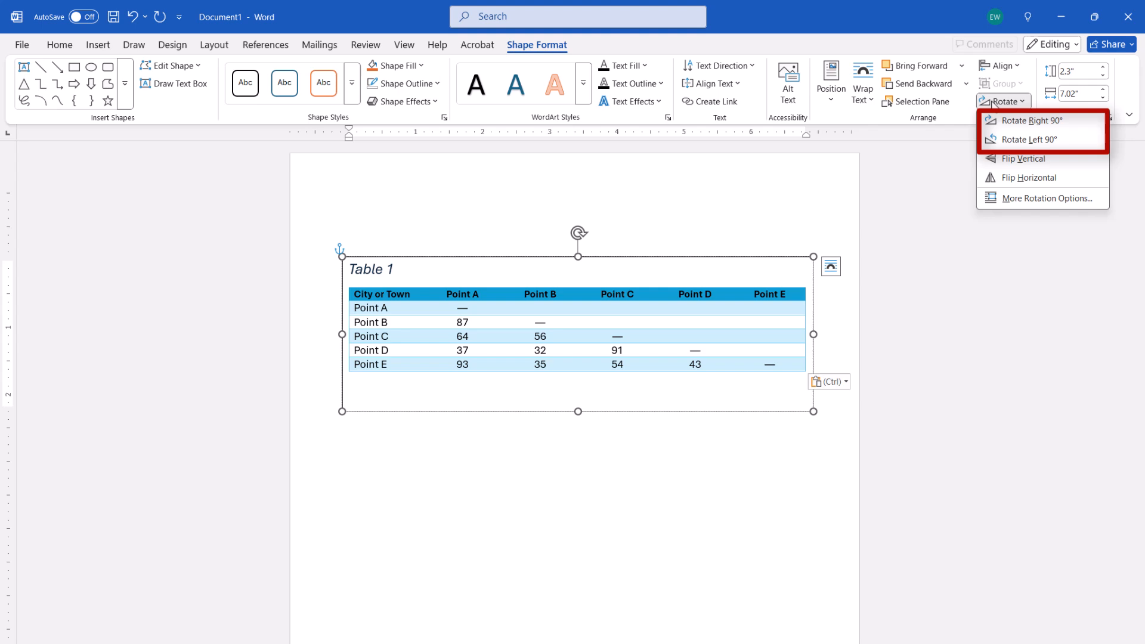
left_click(1028, 139)
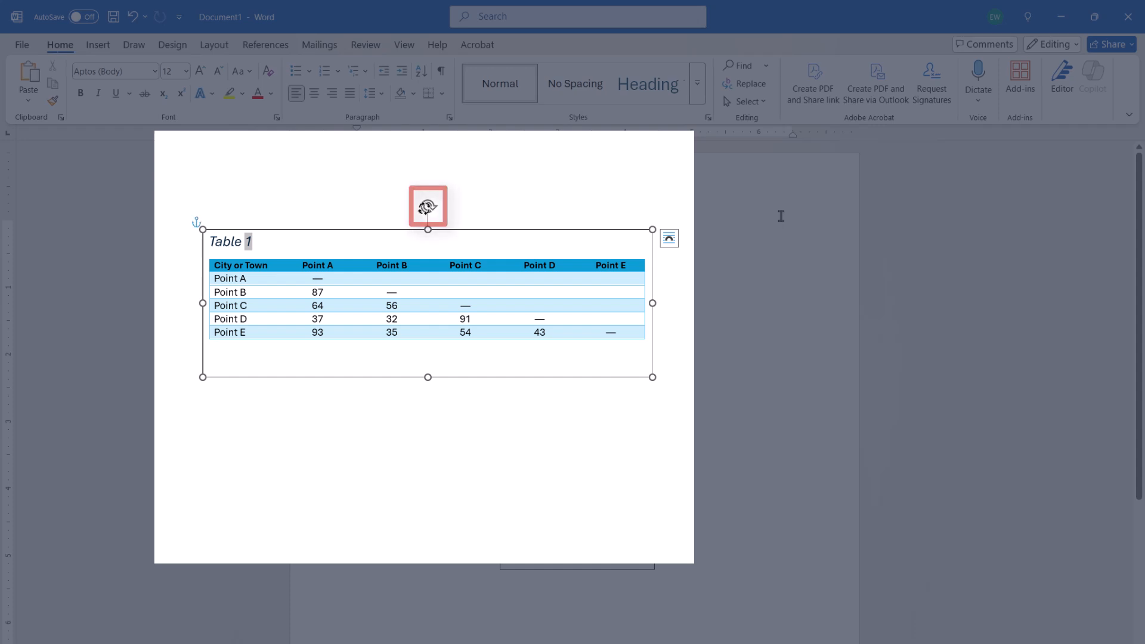
left_click_drag(427, 206, 334, 276)
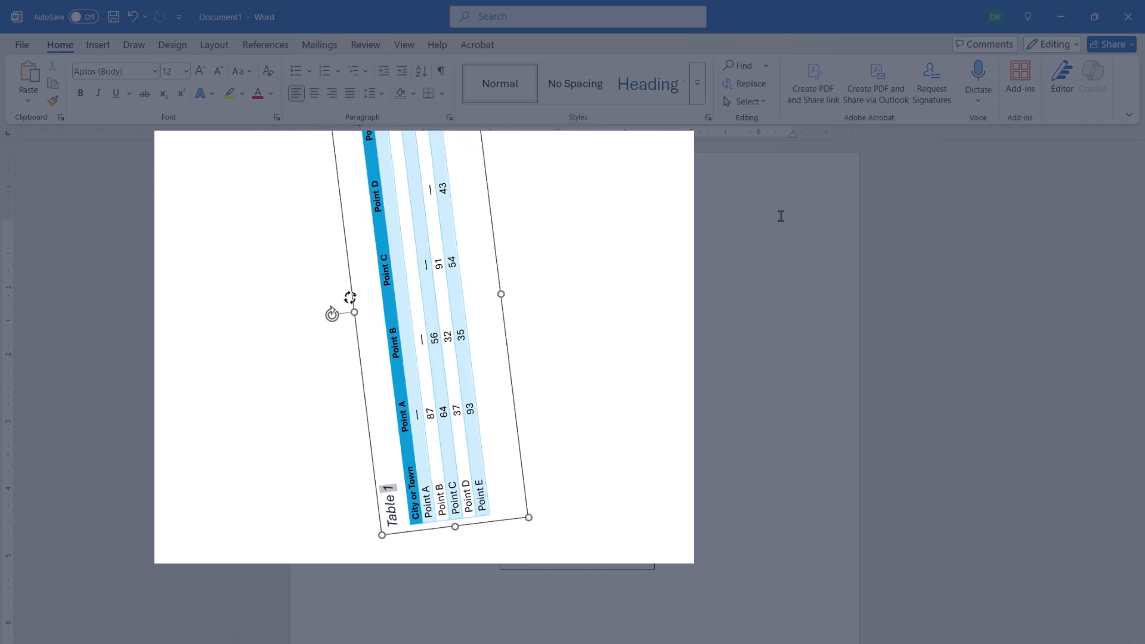
left_click_drag(351, 297, 455, 210)
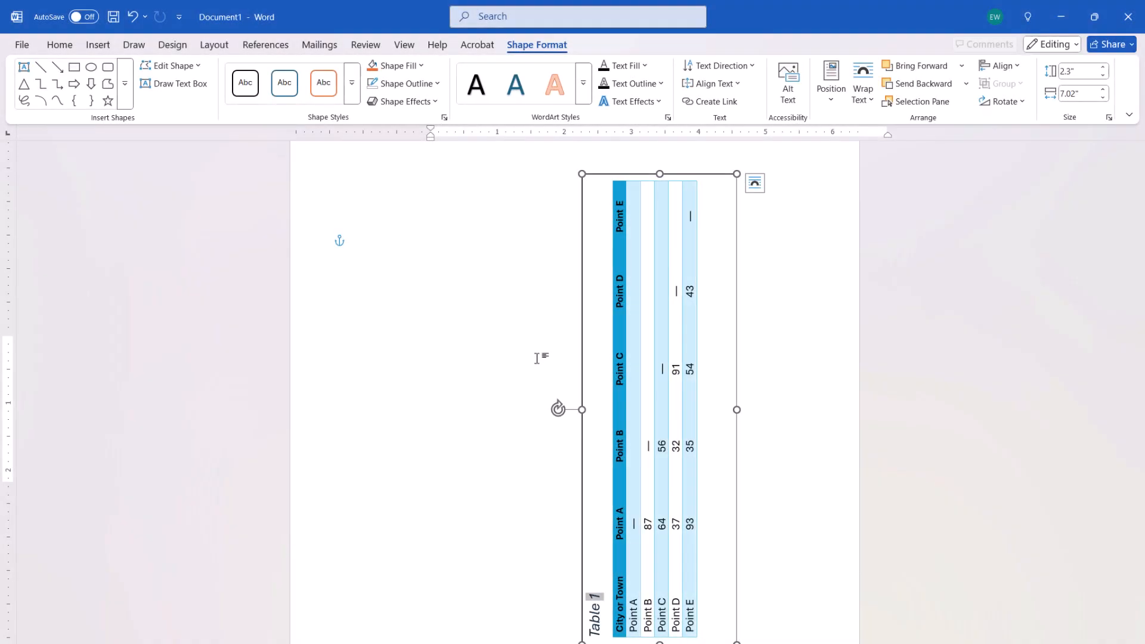
mouse_move(405, 83)
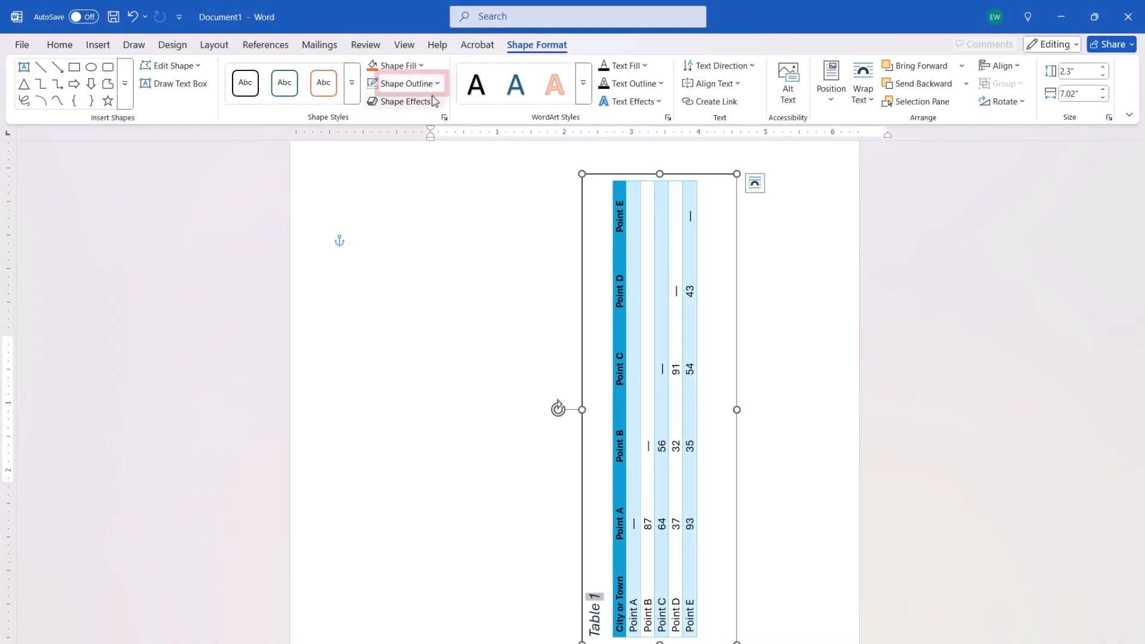
Set the rotated table's text box outline to No Outline.
left_click(404, 83)
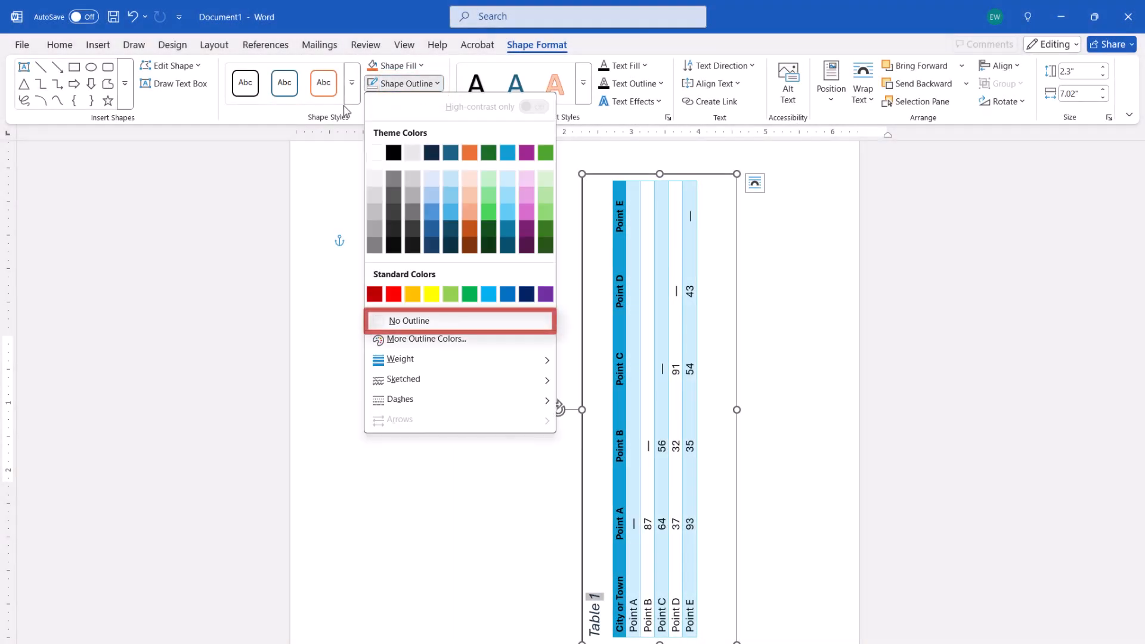
left_click(409, 320)
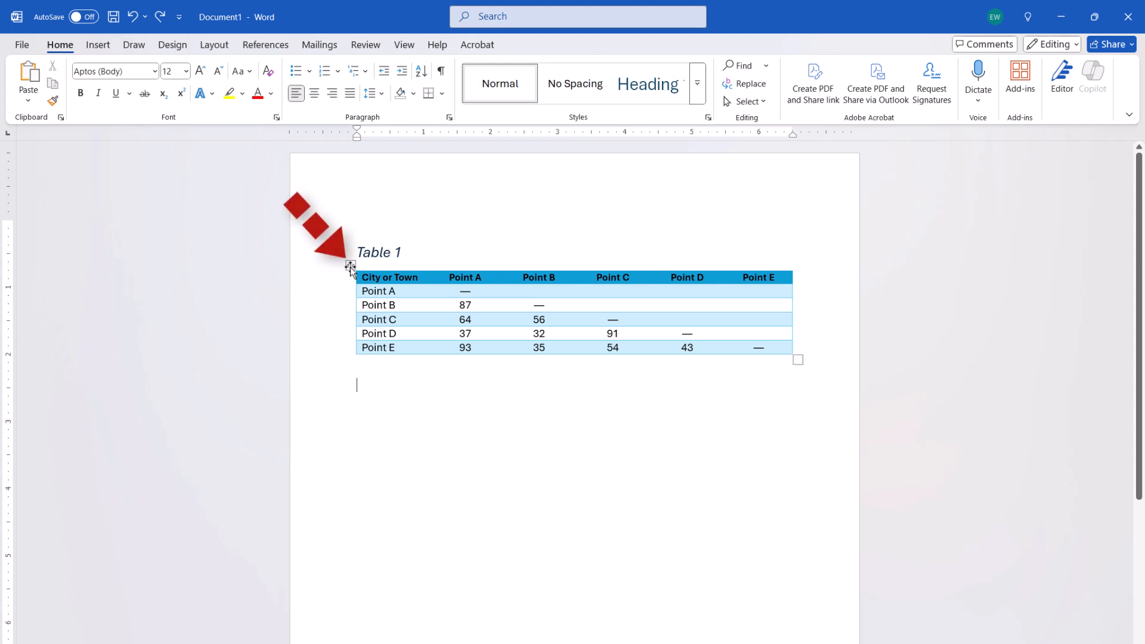
Copy the Table 1 chart, paste it below as a picture, then reselect the original.
left_click(350, 265)
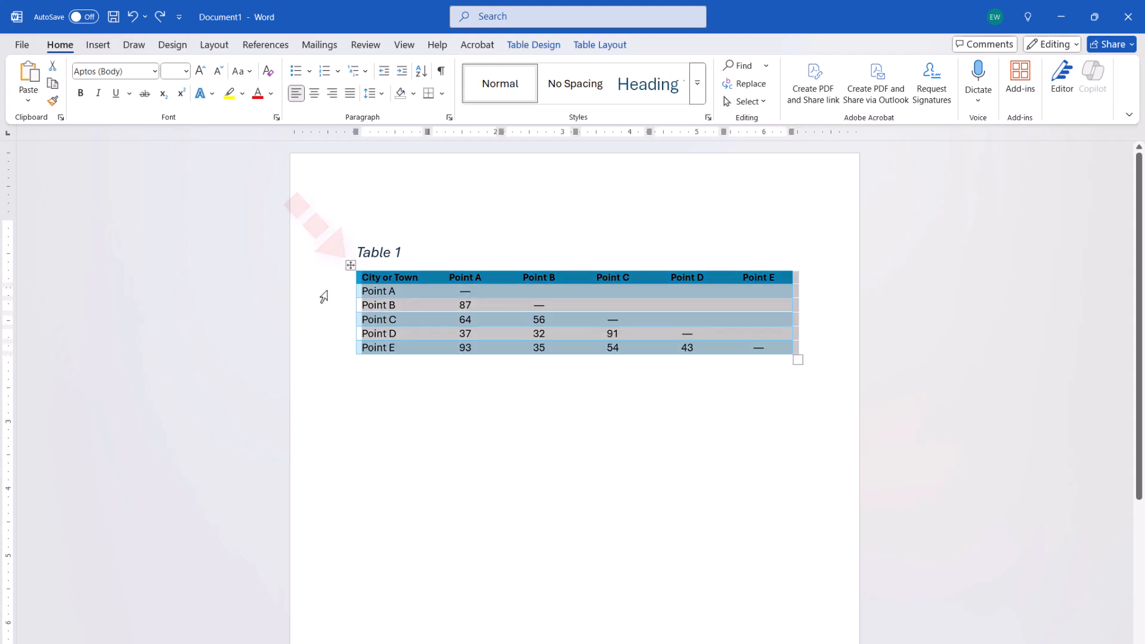
key("ctrl+c")
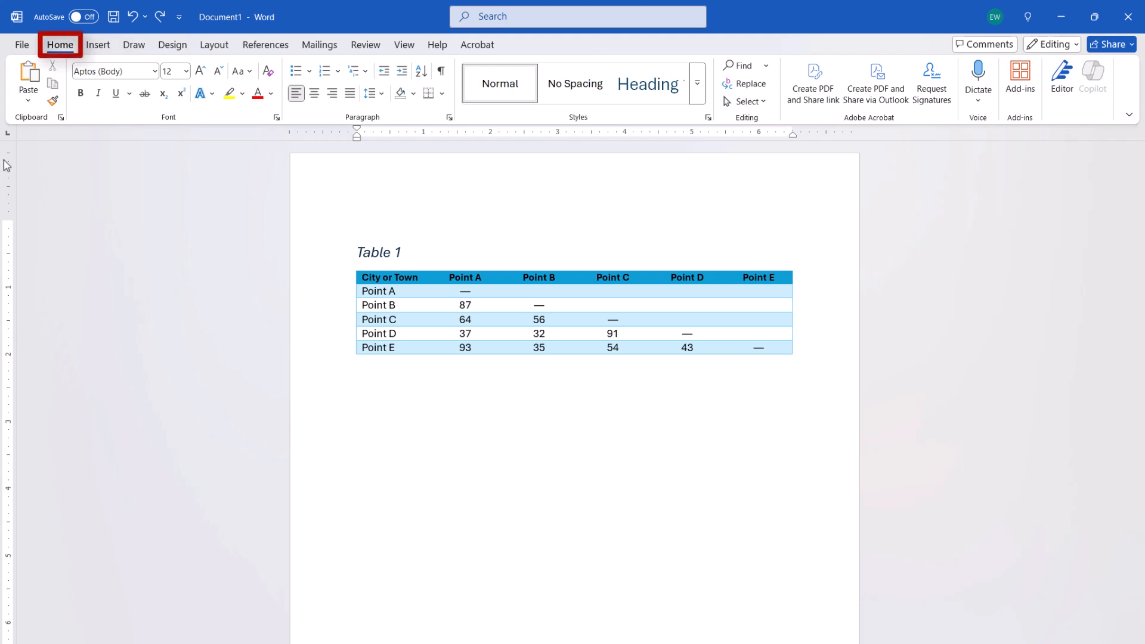
mouse_move(27, 83)
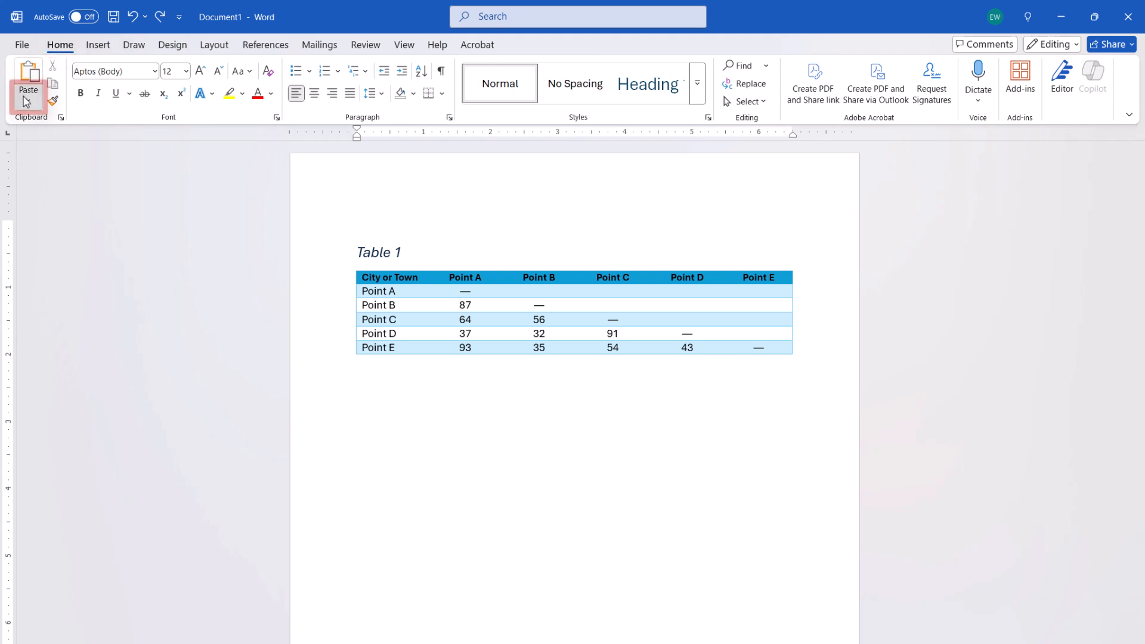
left_click(27, 98)
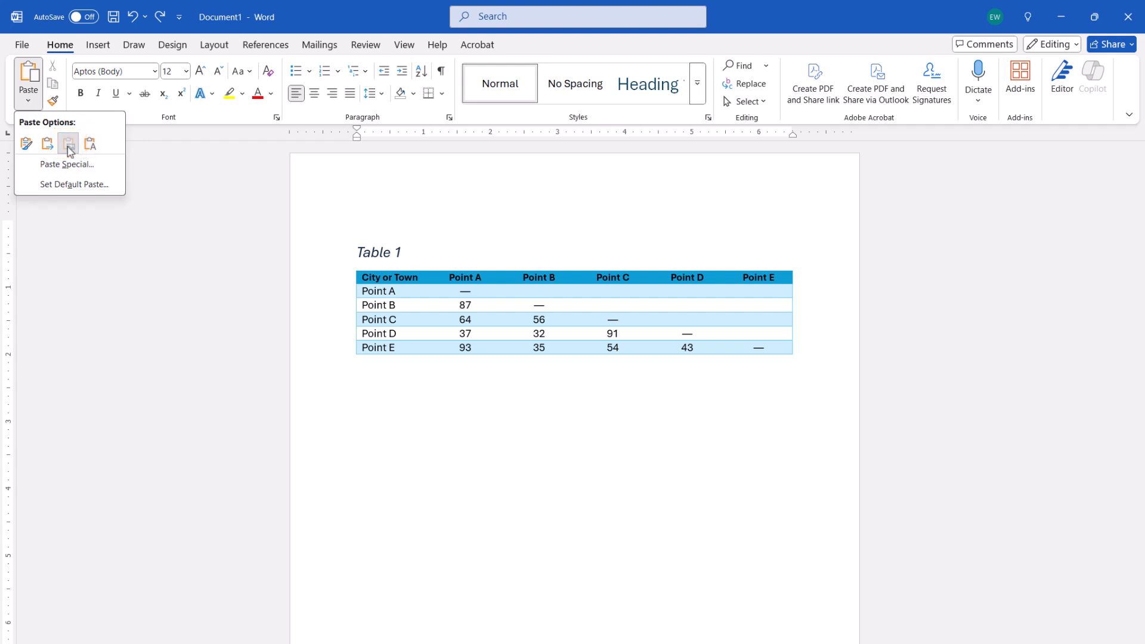
left_click(68, 145)
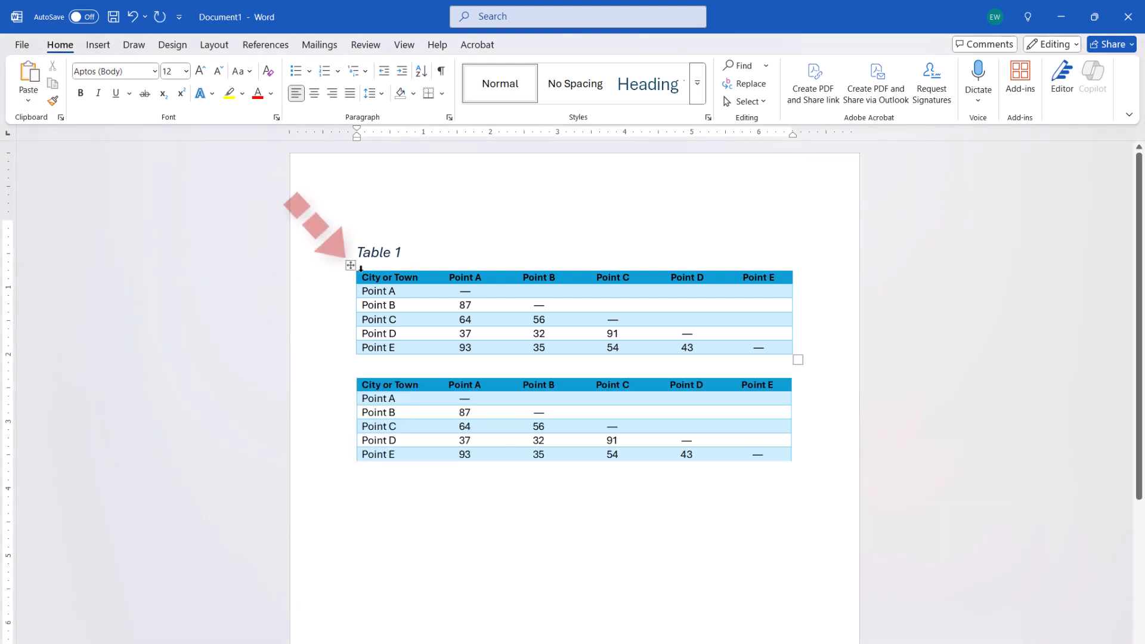
left_click(350, 266)
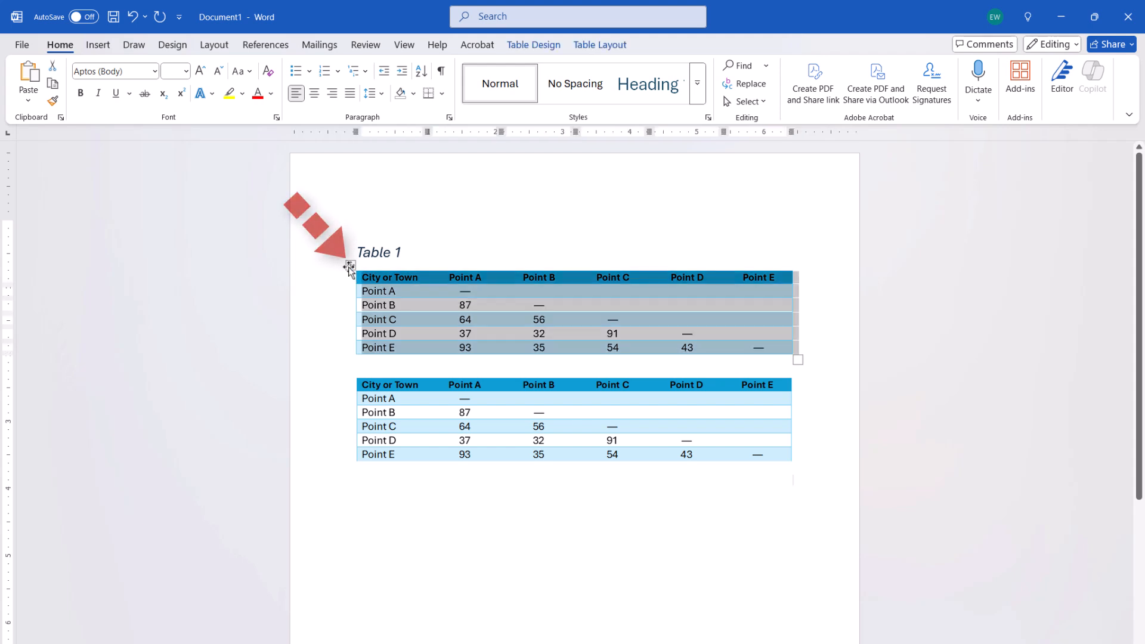
Delete the original editable Point A–E table, leaving only its picture copy.
right_click(349, 265)
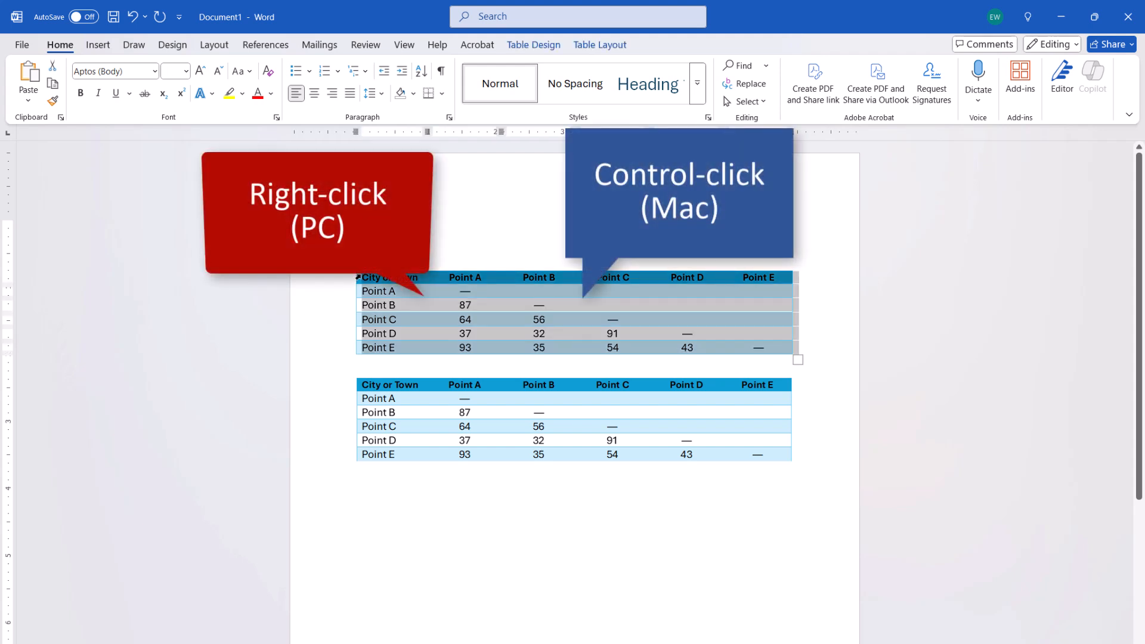
right_click(378, 305)
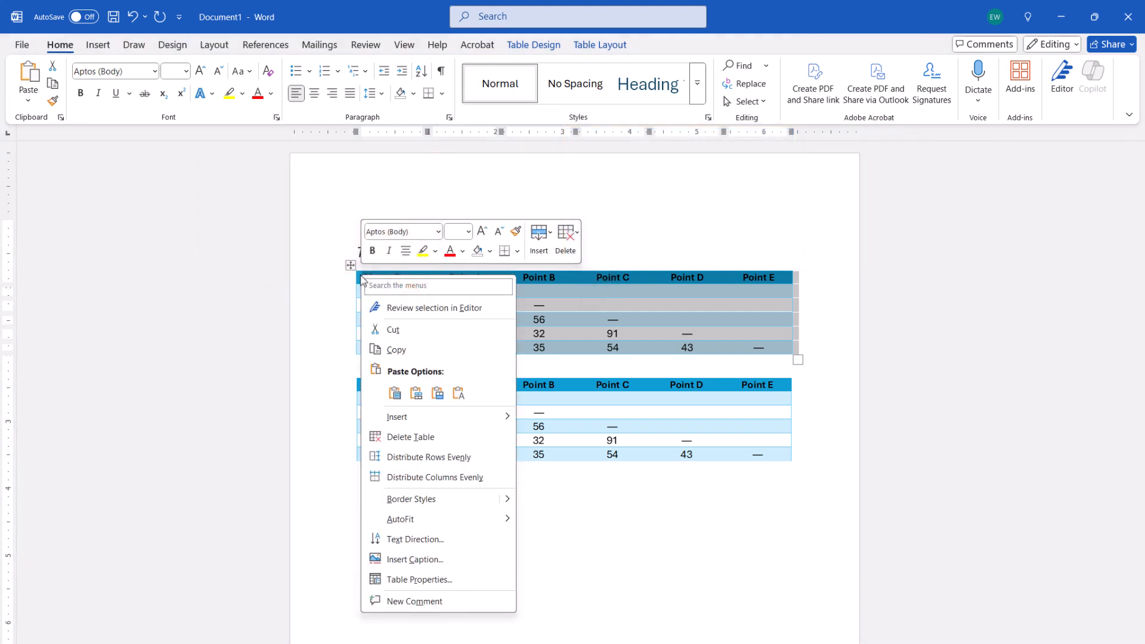
mouse_move(410, 437)
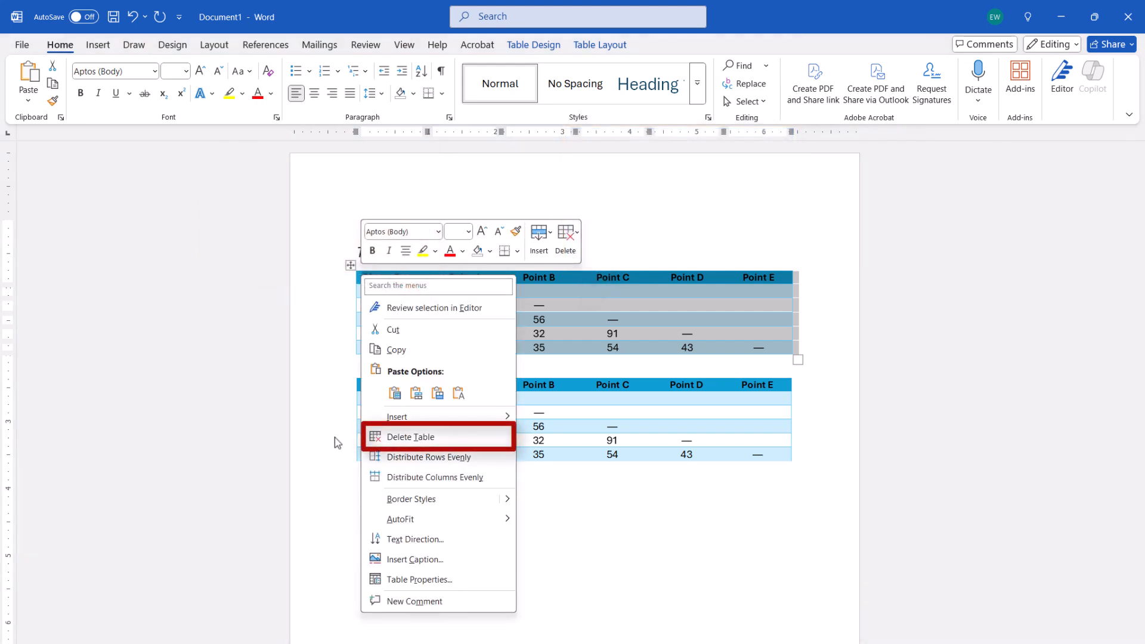
left_click(410, 436)
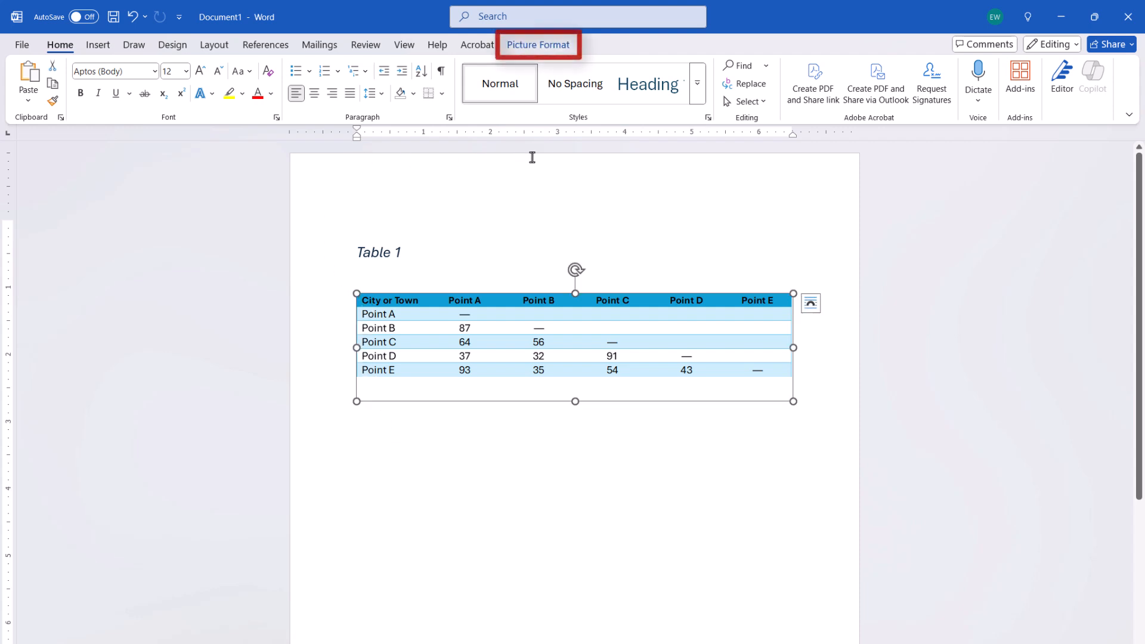
Rotate the table picture Left 90° from the Picture Format Rotate menu.
left_click(538, 44)
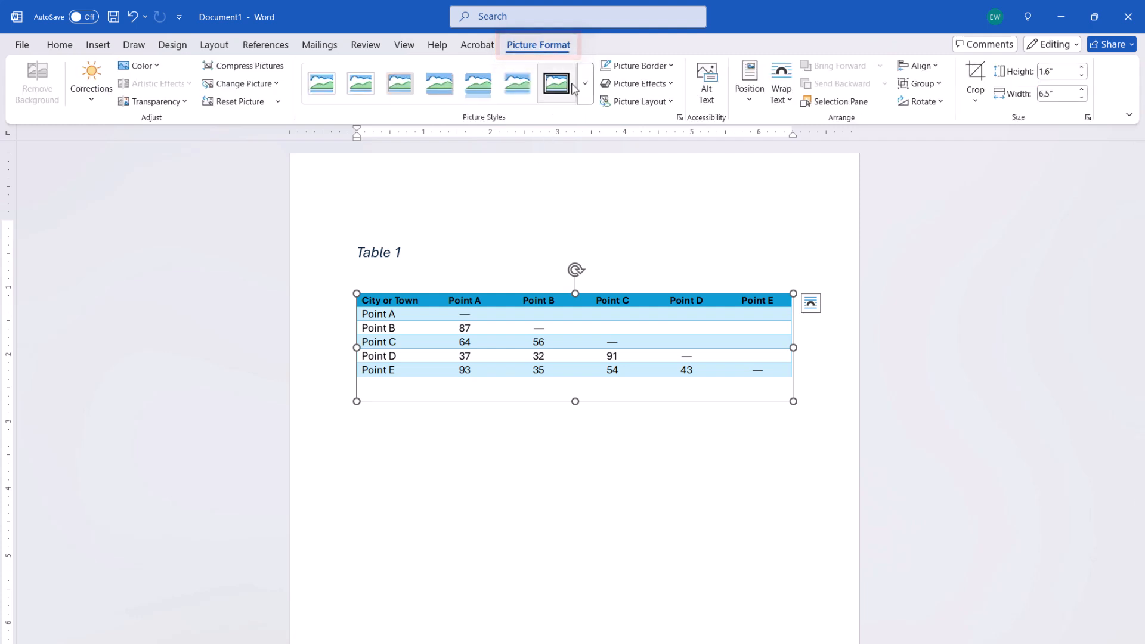
mouse_move(921, 102)
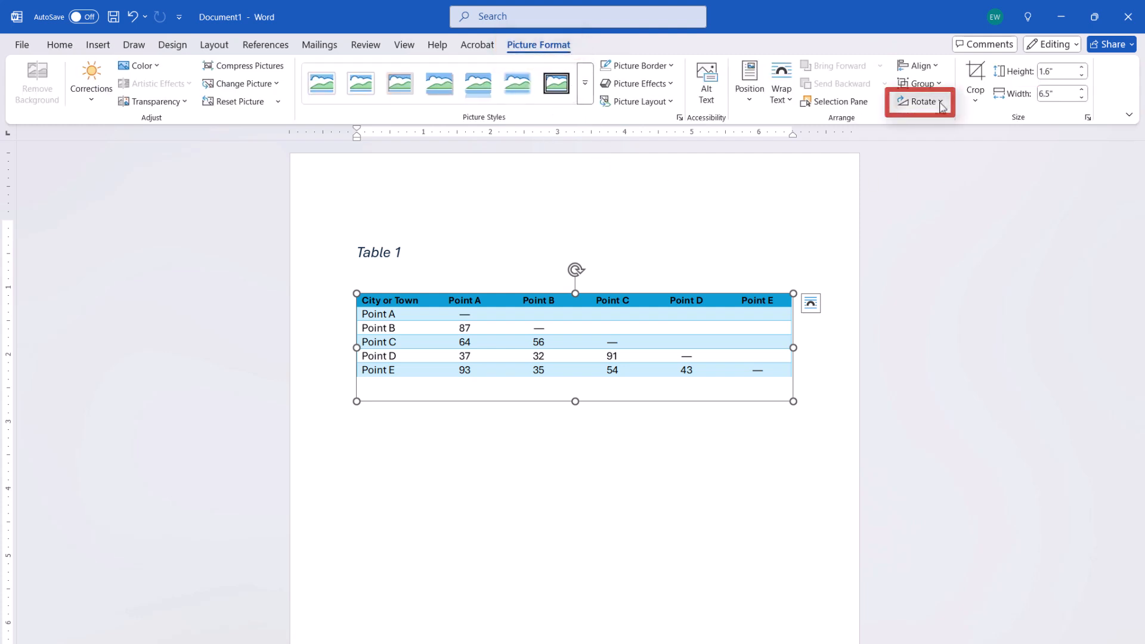
left_click(922, 102)
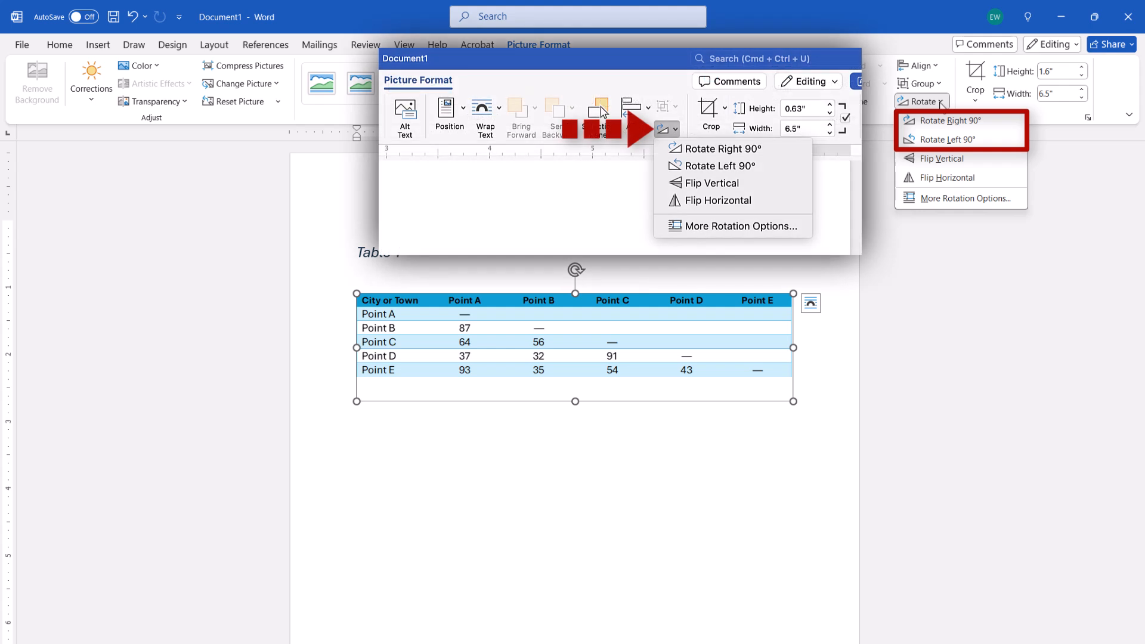
left_click(719, 166)
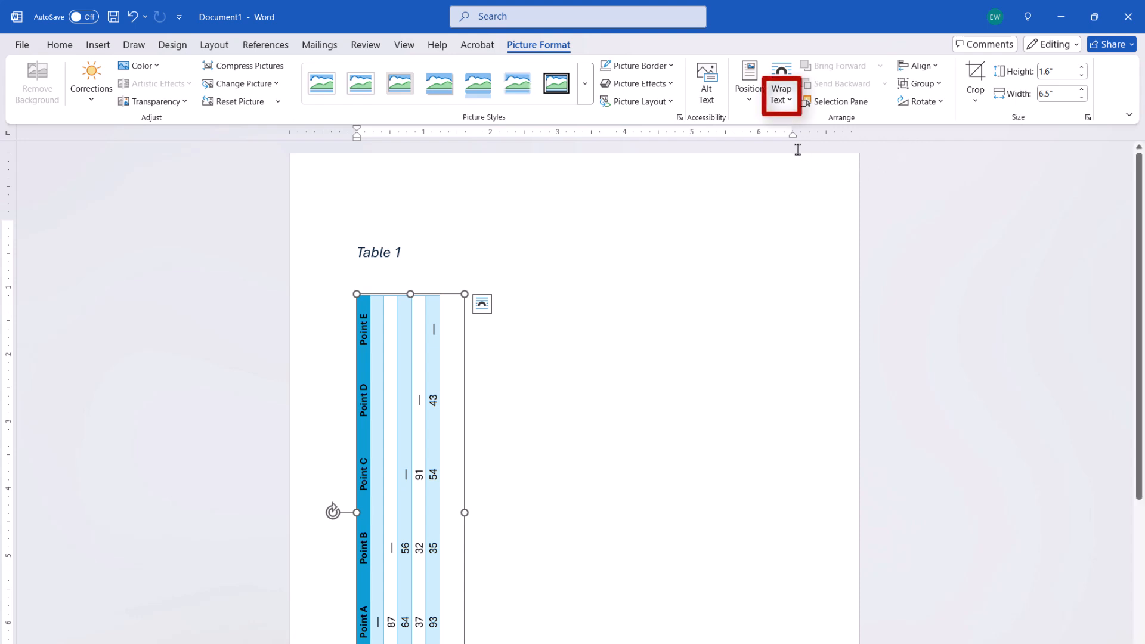
Open the Wrap Text options to let the rotated chart picture float.
left_click(781, 80)
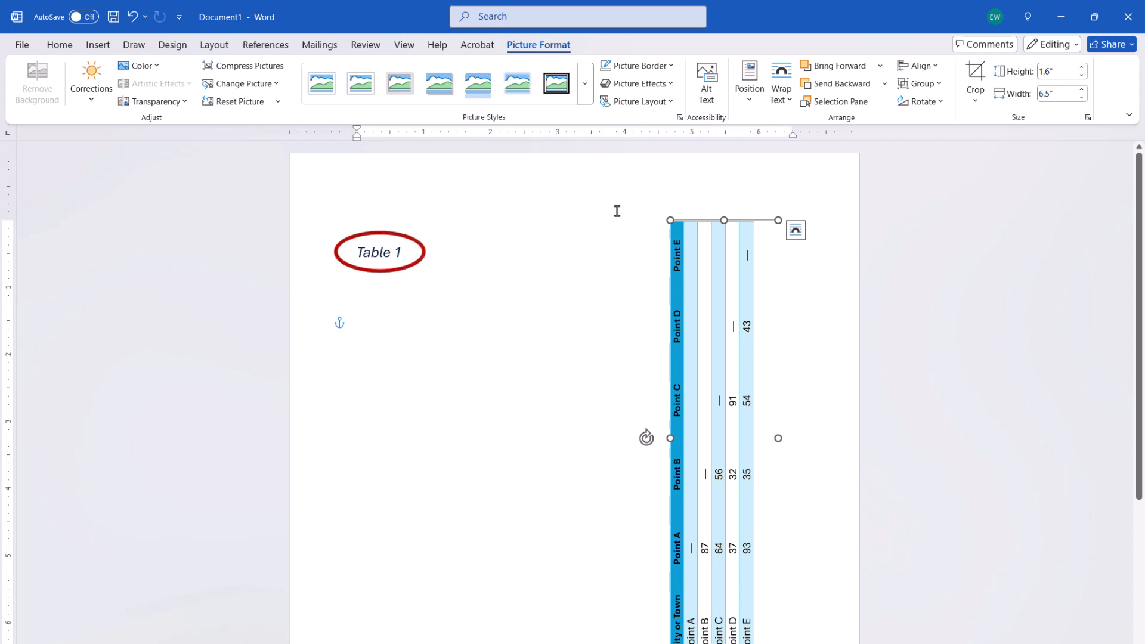
mouse_move(566, 218)
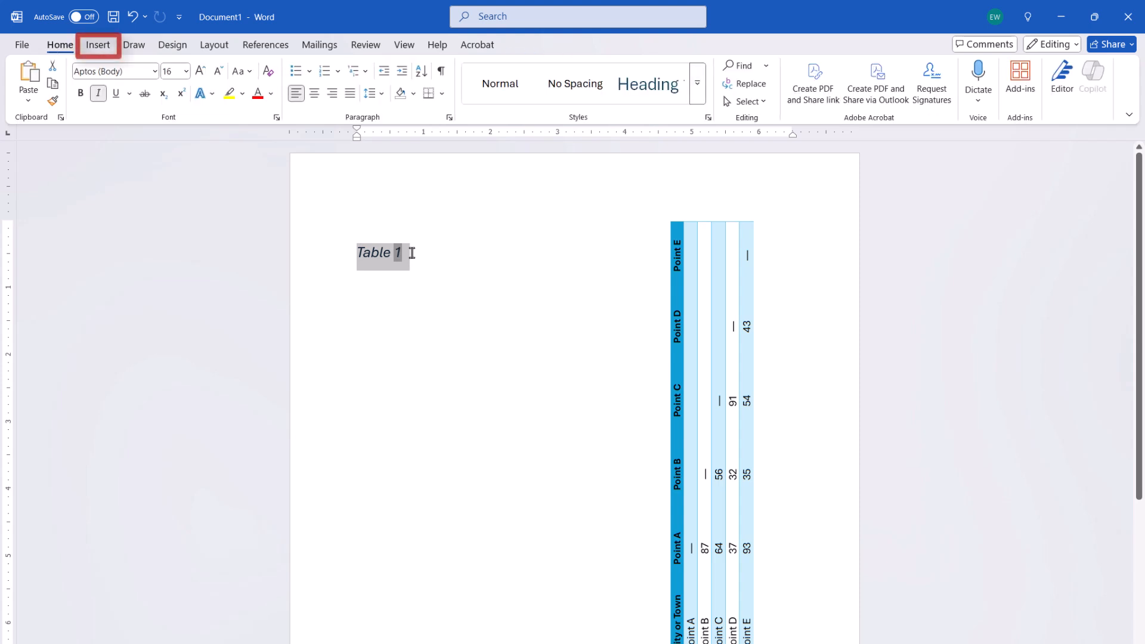
Put the selected Table 1 caption into a new drawn text box.
left_click(97, 45)
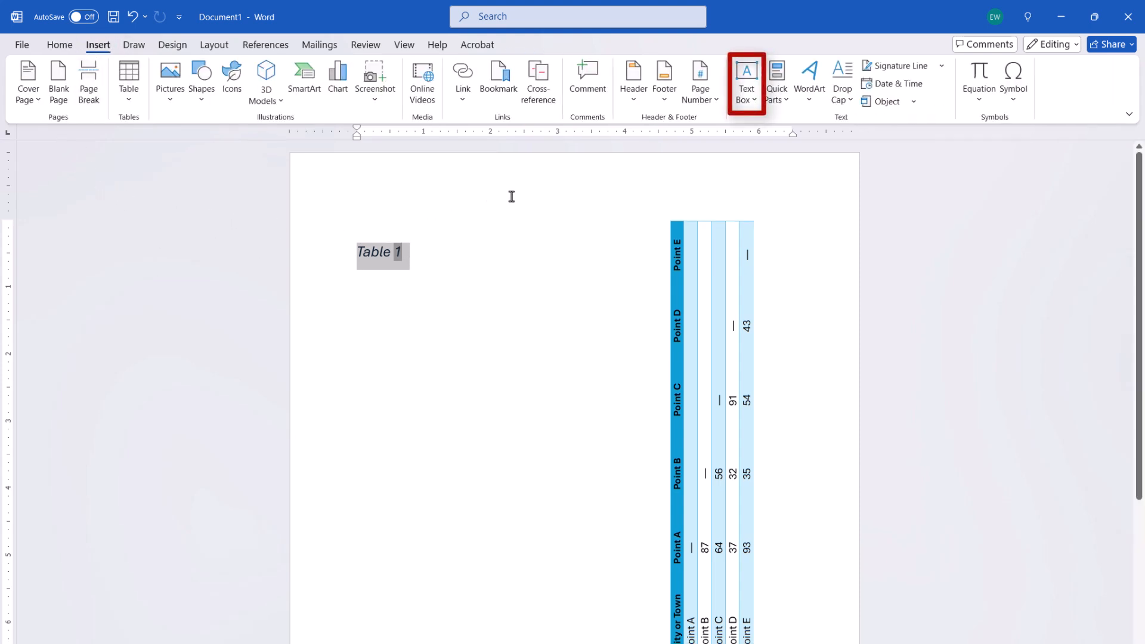
left_click(746, 77)
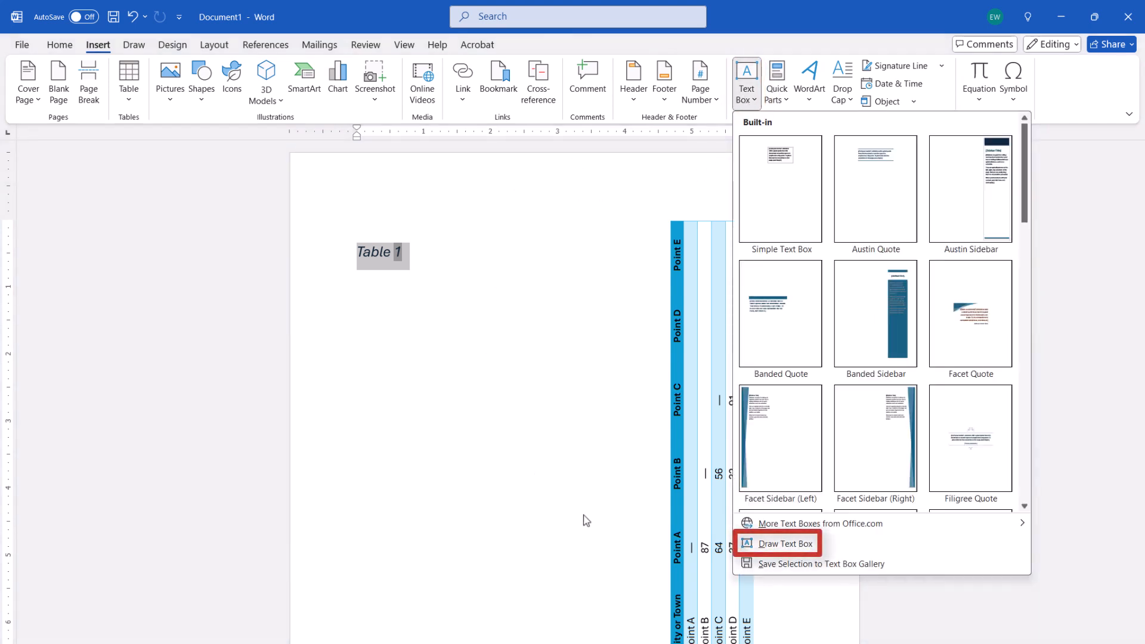
left_click(784, 543)
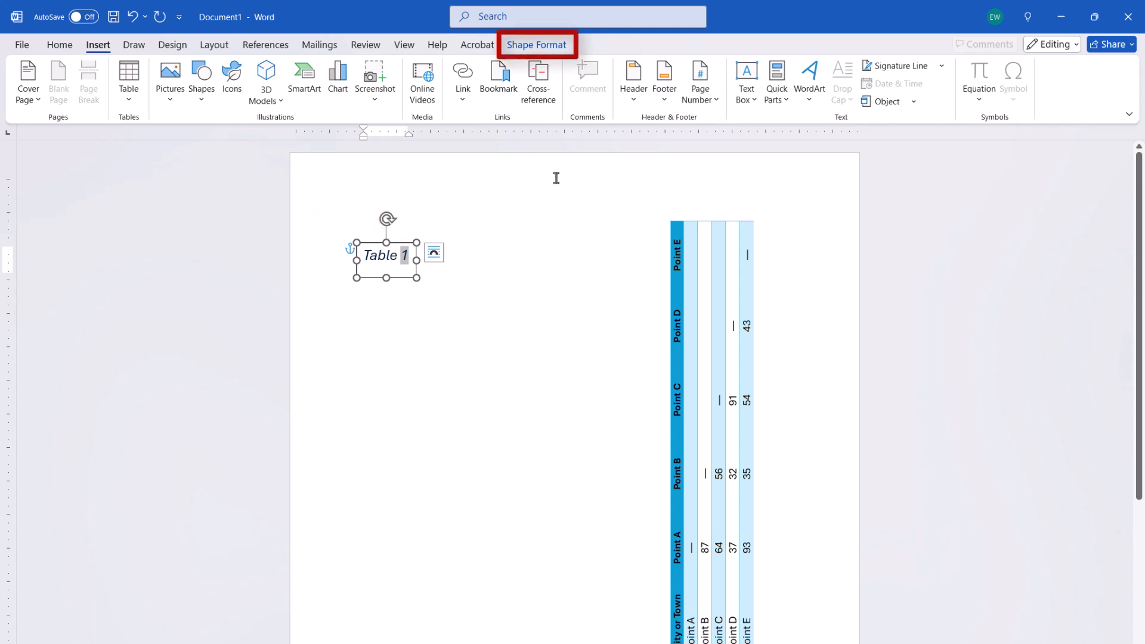
Rotate the caption box 90° left, remove its outline, and drag it beside the chart.
left_click(536, 44)
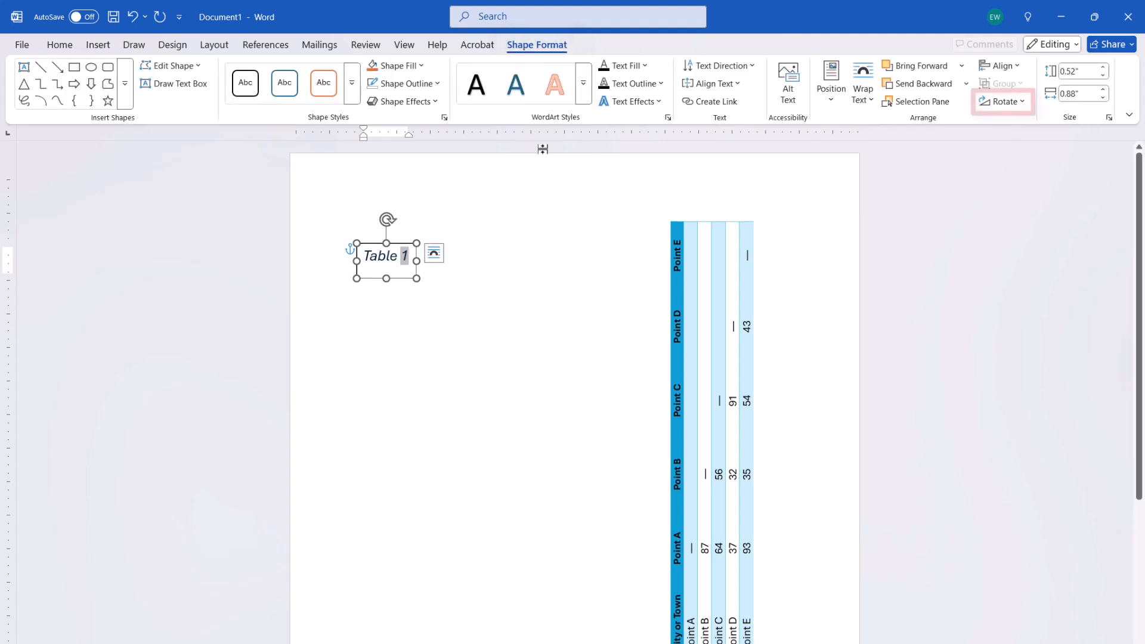
left_click(1004, 101)
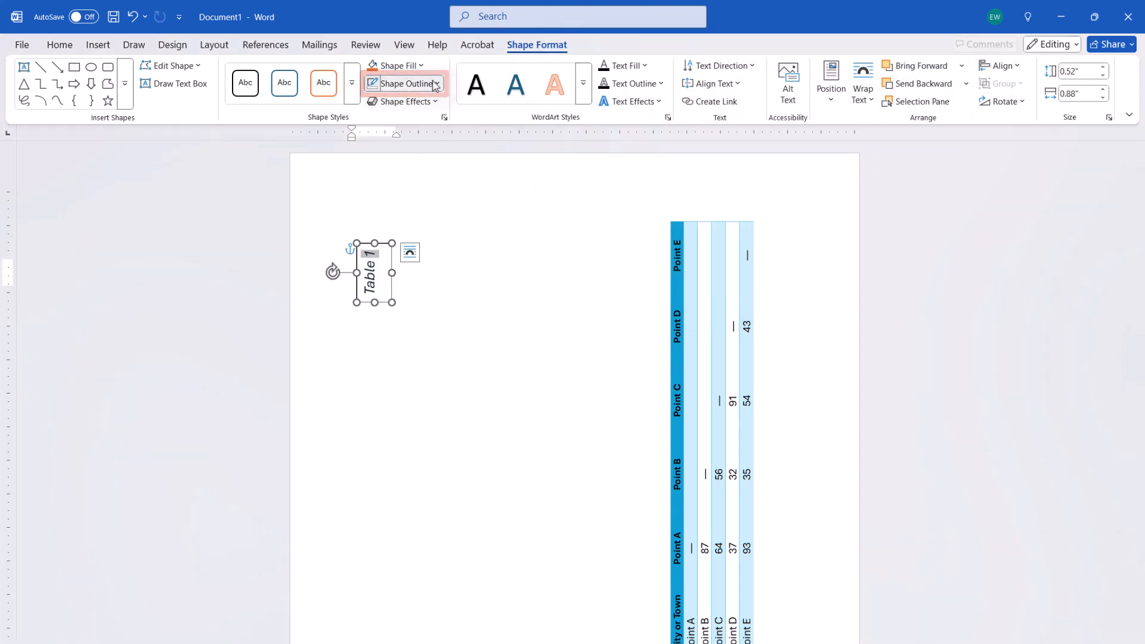
left_click(404, 83)
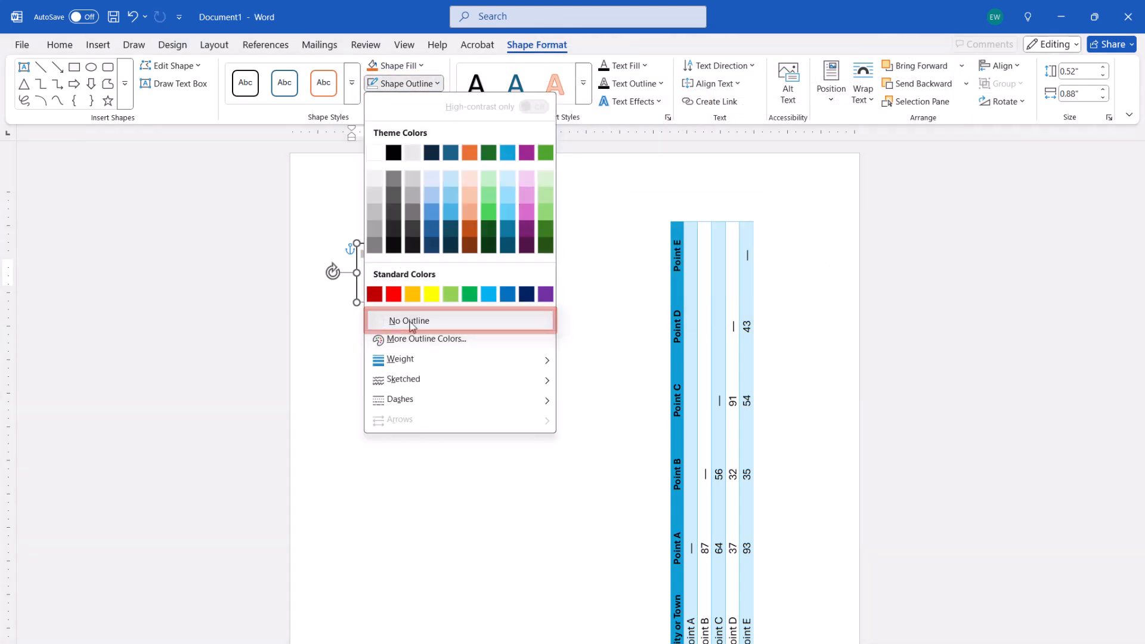
left_click(409, 320)
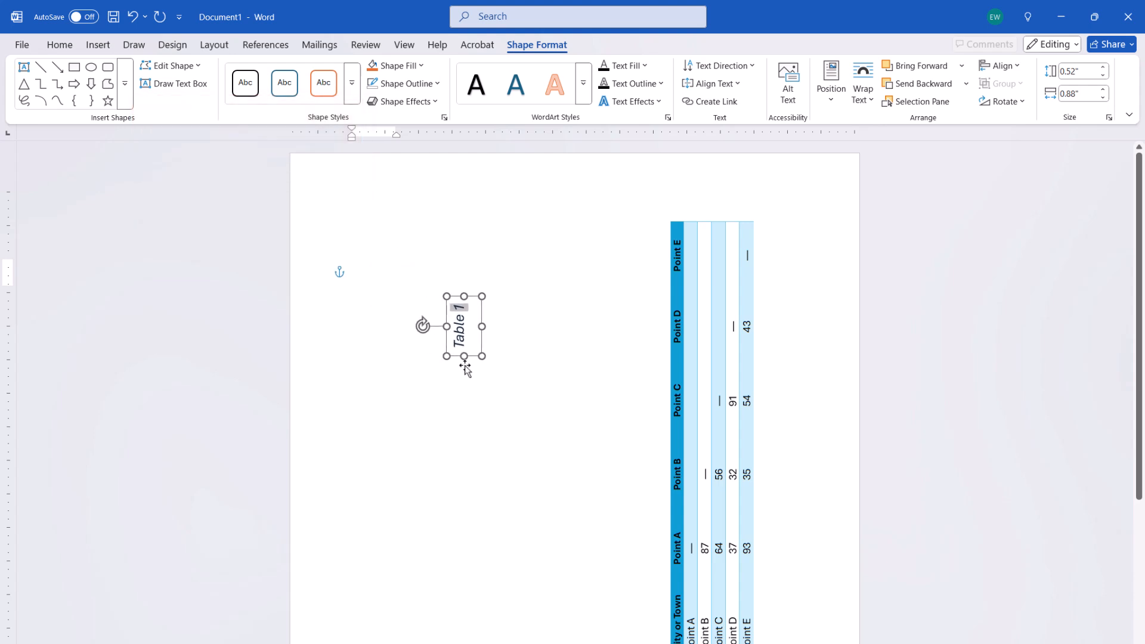
left_click_drag(464, 326, 649, 459)
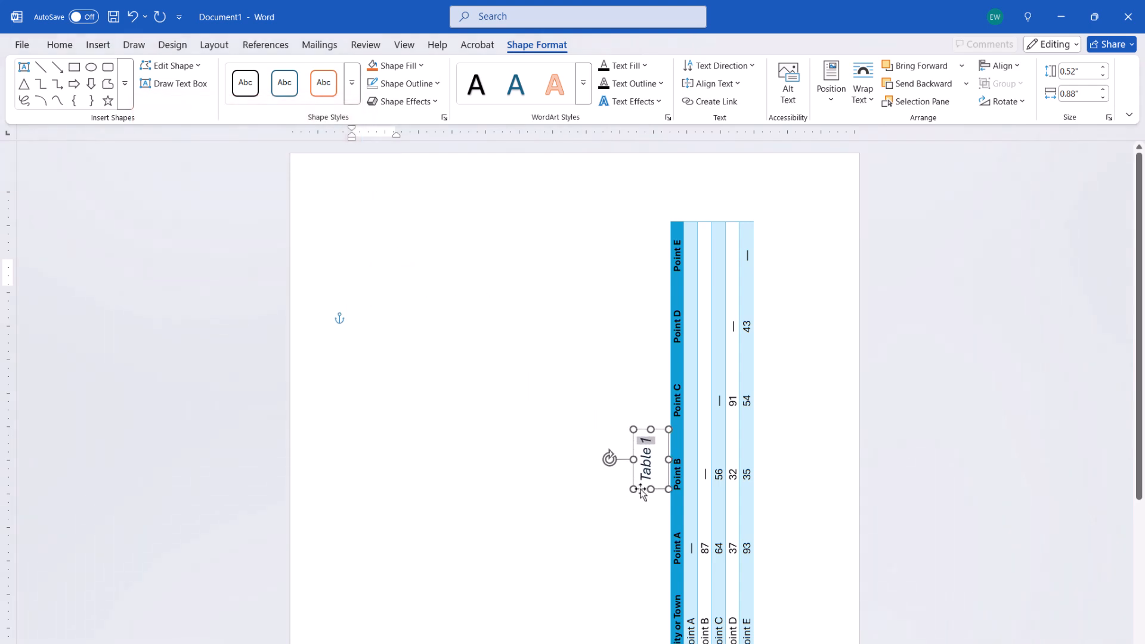